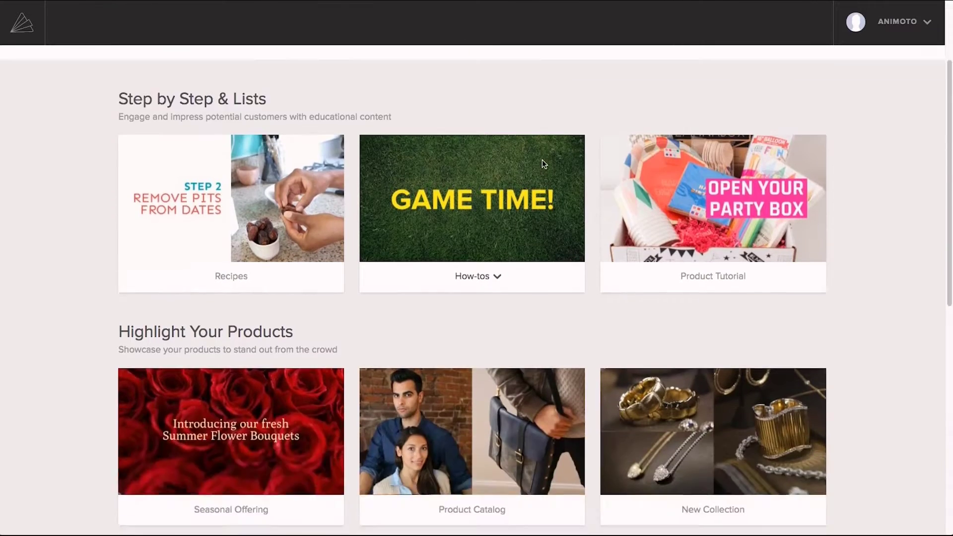
scroll("up", 3)
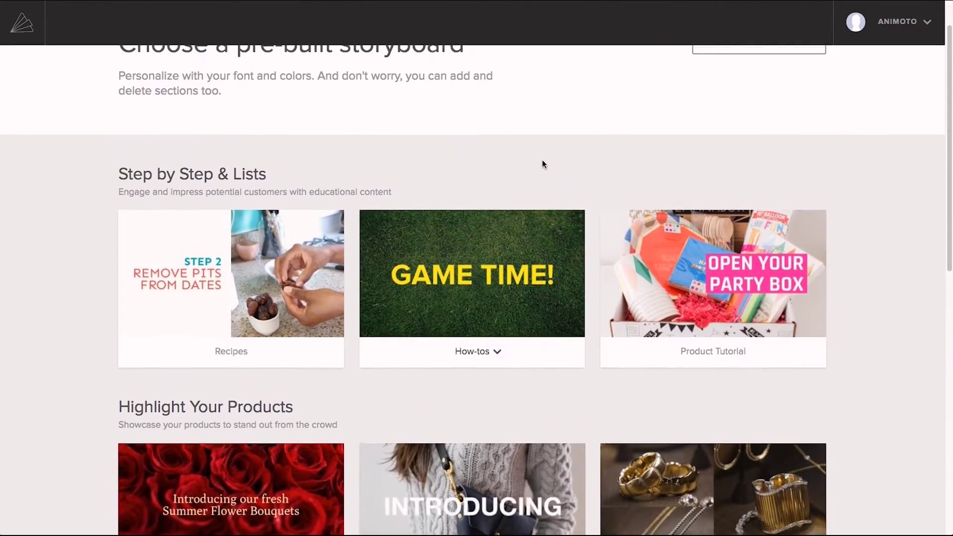
scroll("up", 3)
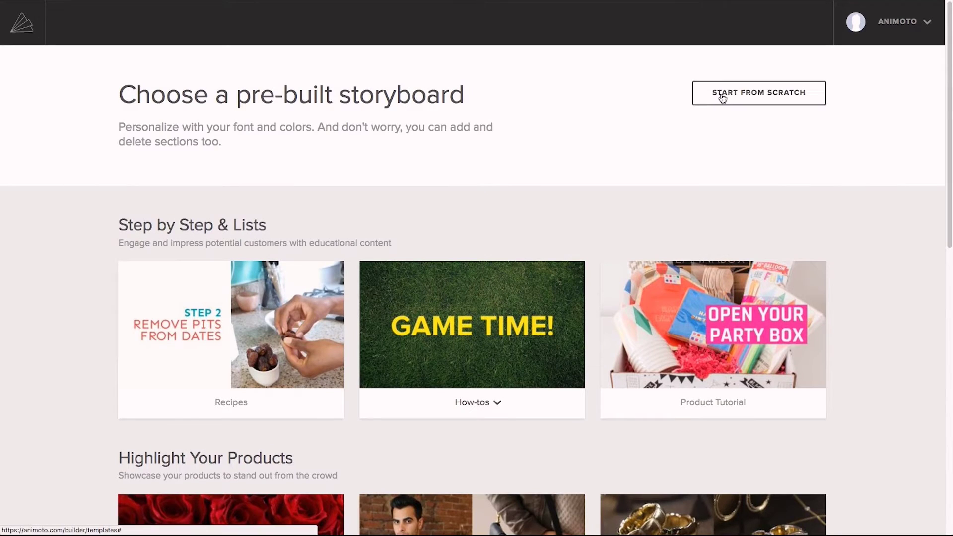
mouse_move(582, 152)
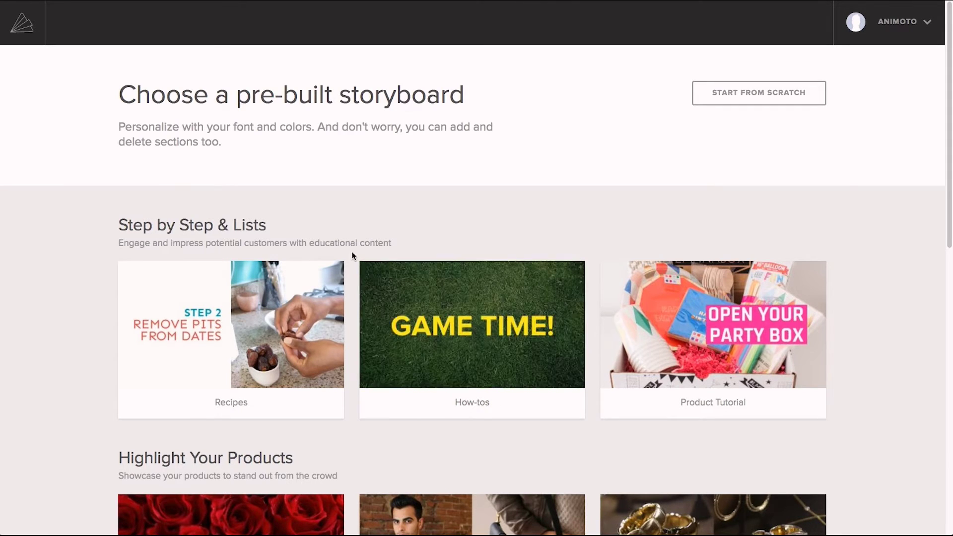
scroll("up", 3)
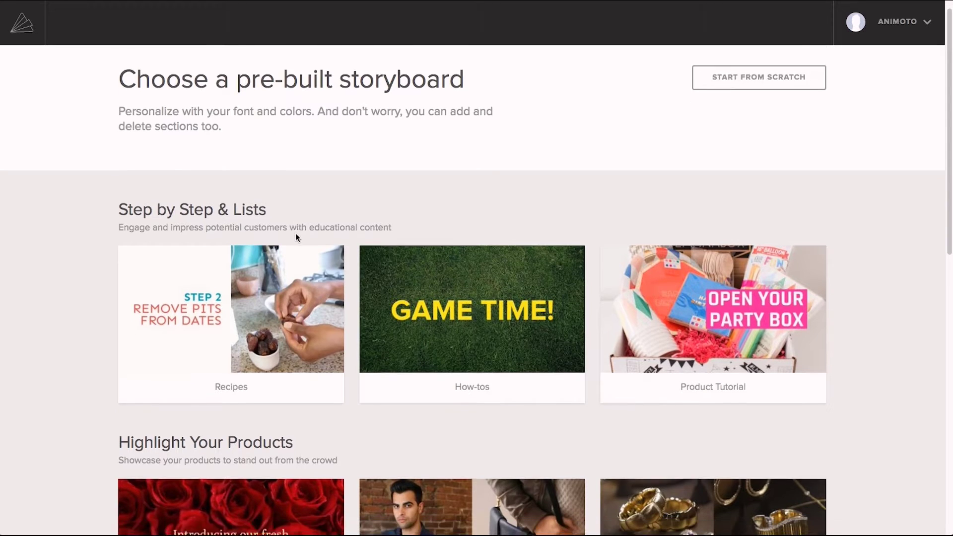
scroll("down", 3)
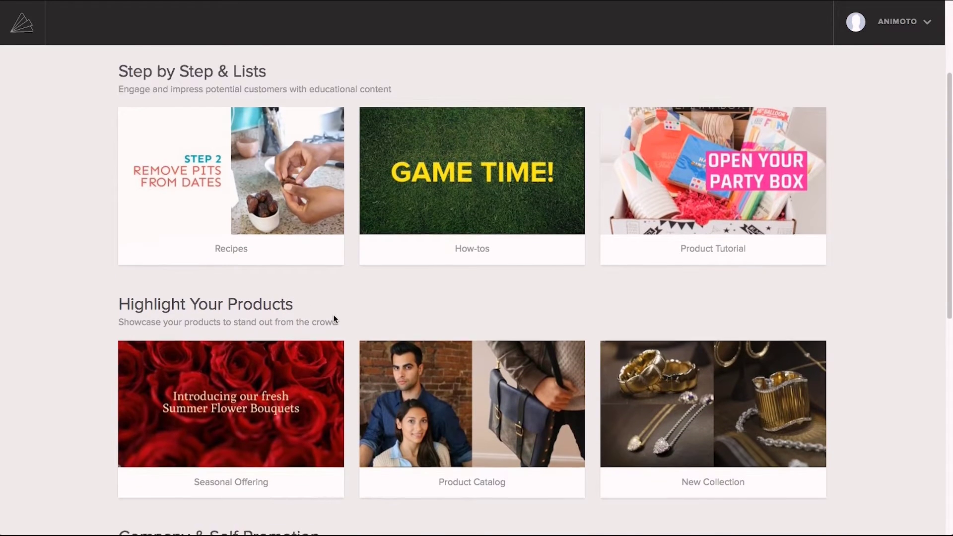
scroll("down", 3)
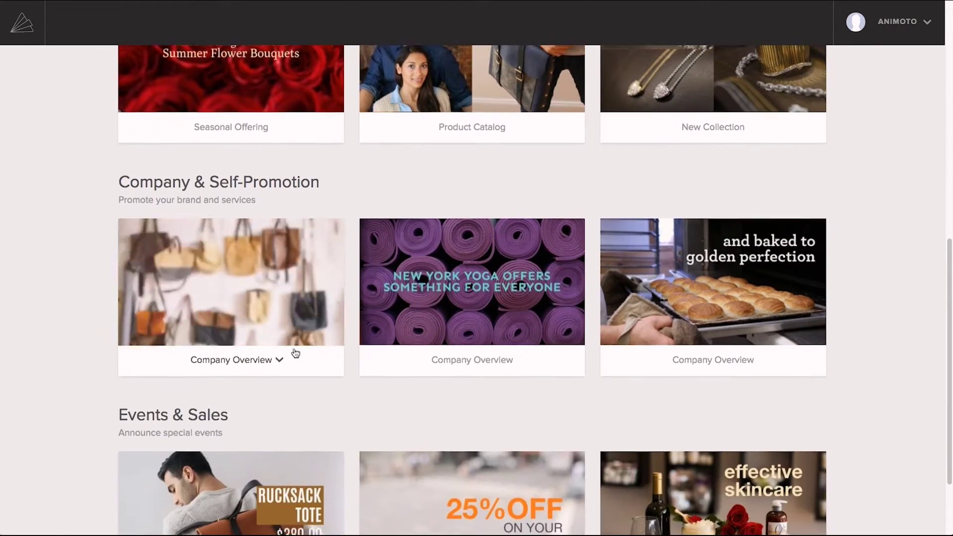